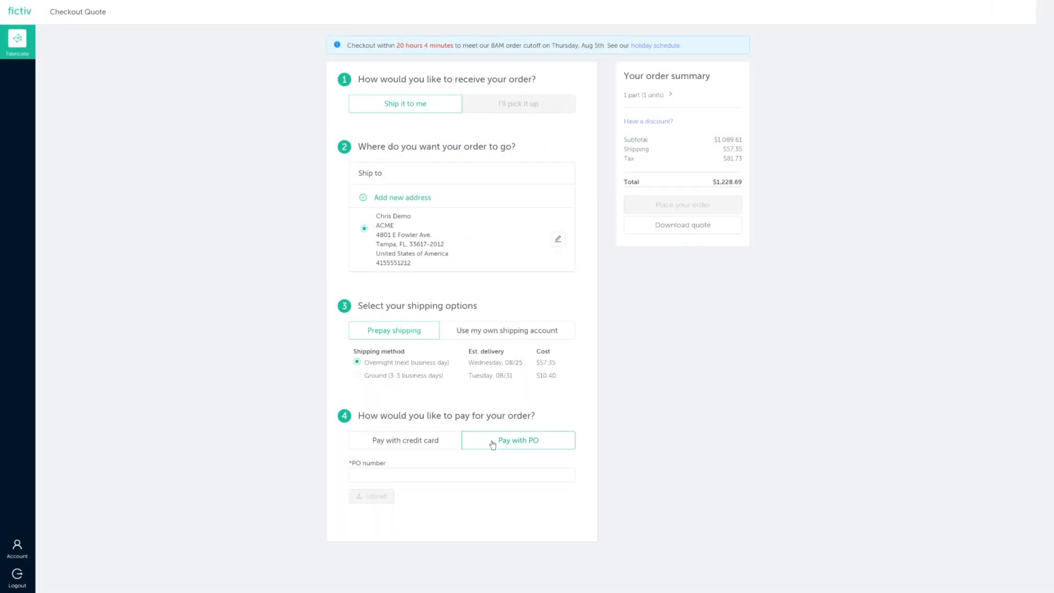
Pay with PO number 12345, attach PurchaseOrder.pdf, and place the order
click(461, 474)
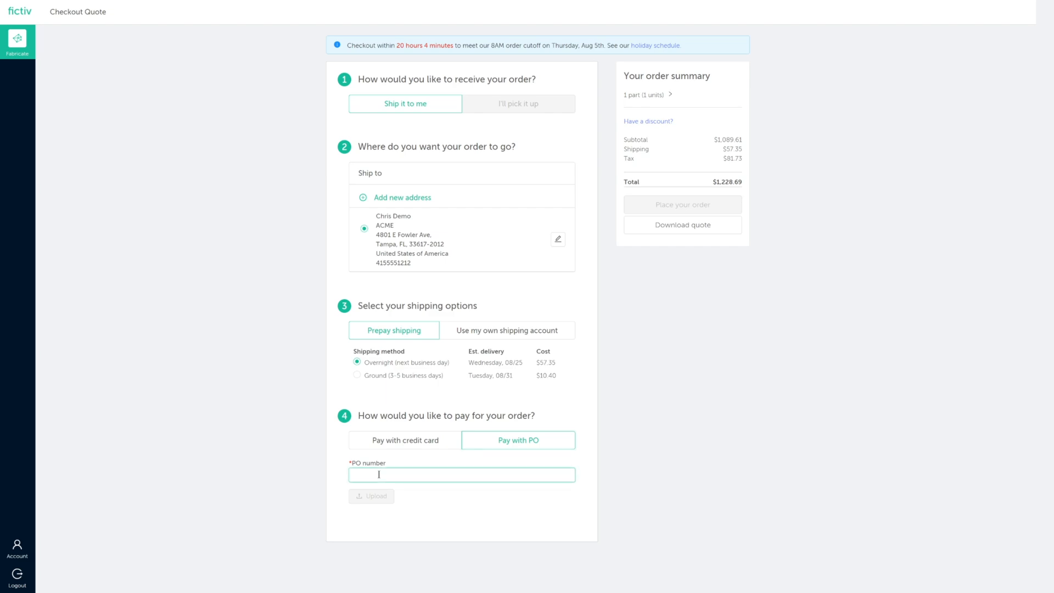
text(12345)
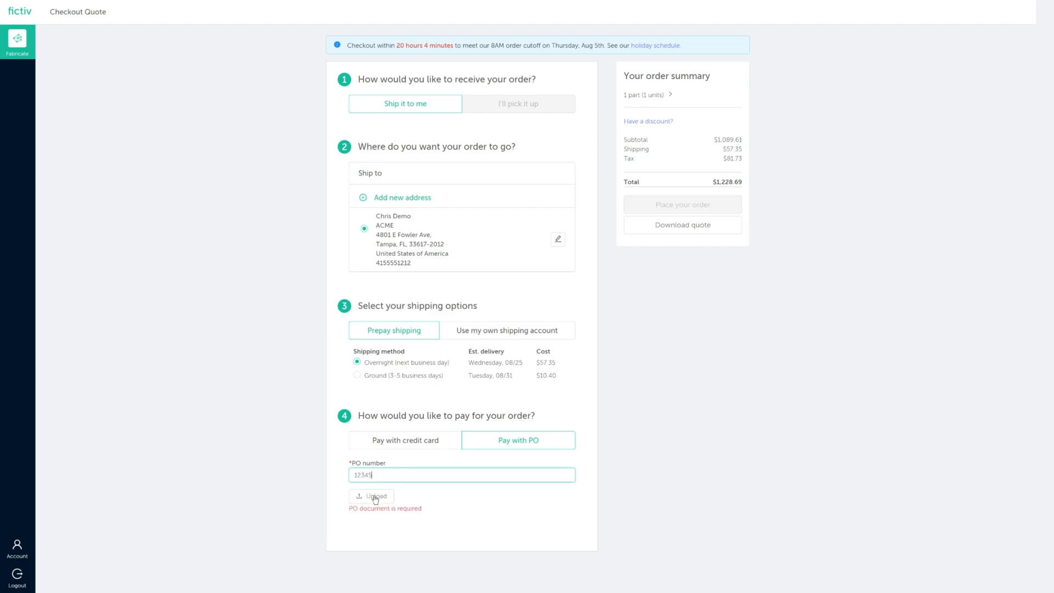
click(371, 496)
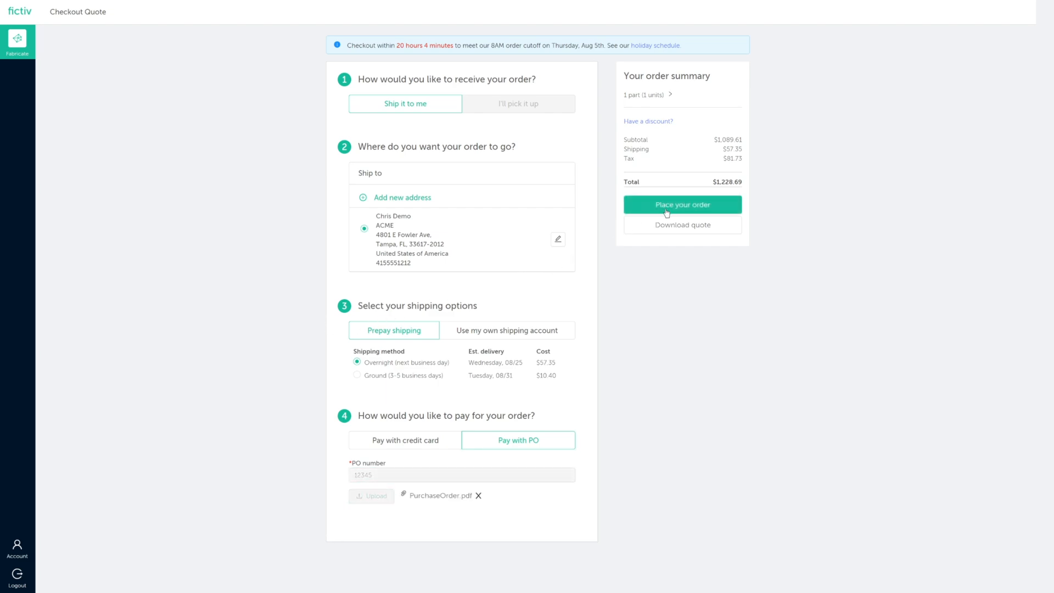
click(681, 204)
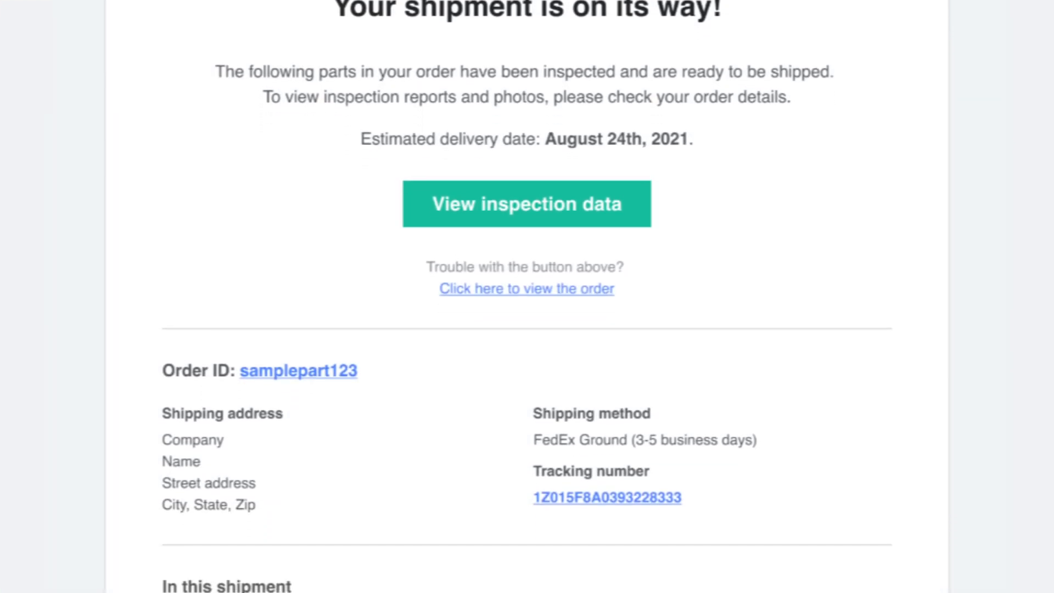
scroll(down, 3)
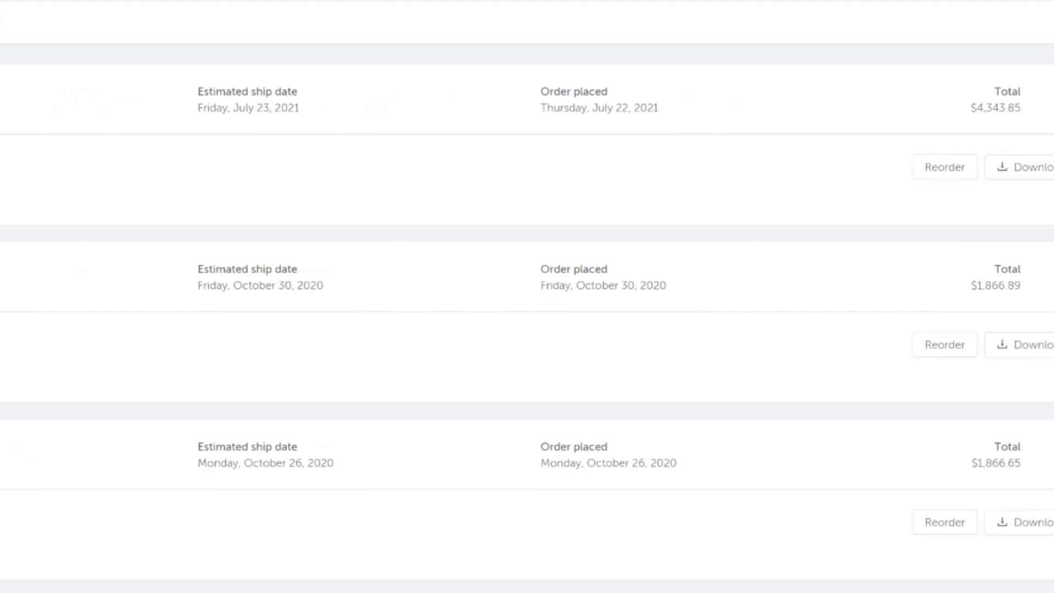
Locate the October 30, 2020 order demo6128 in the Orders list and view its detail
scroll(right, 3)
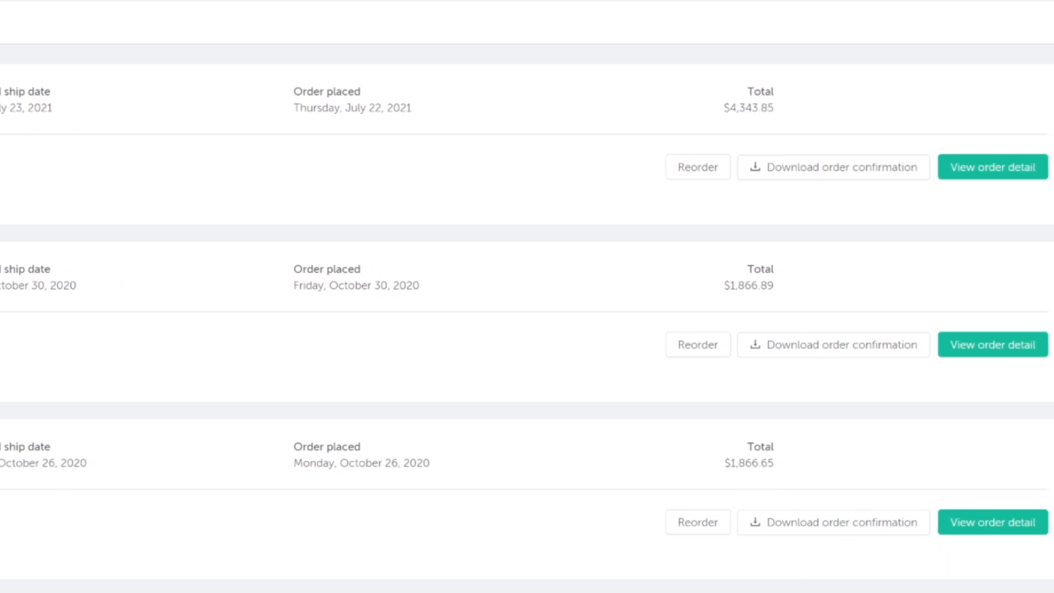
scroll(down, 3)
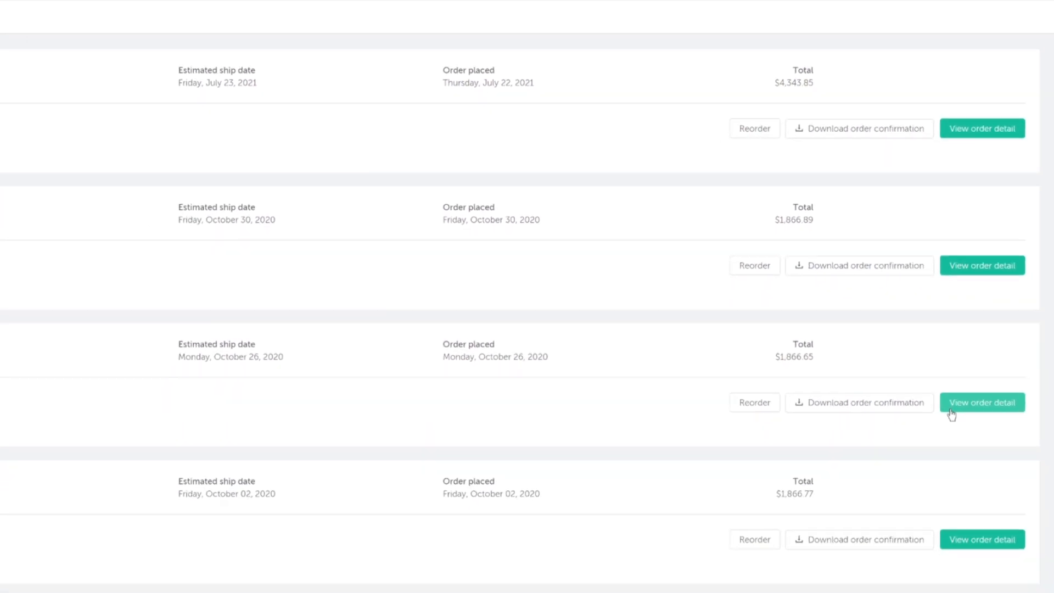
click(981, 265)
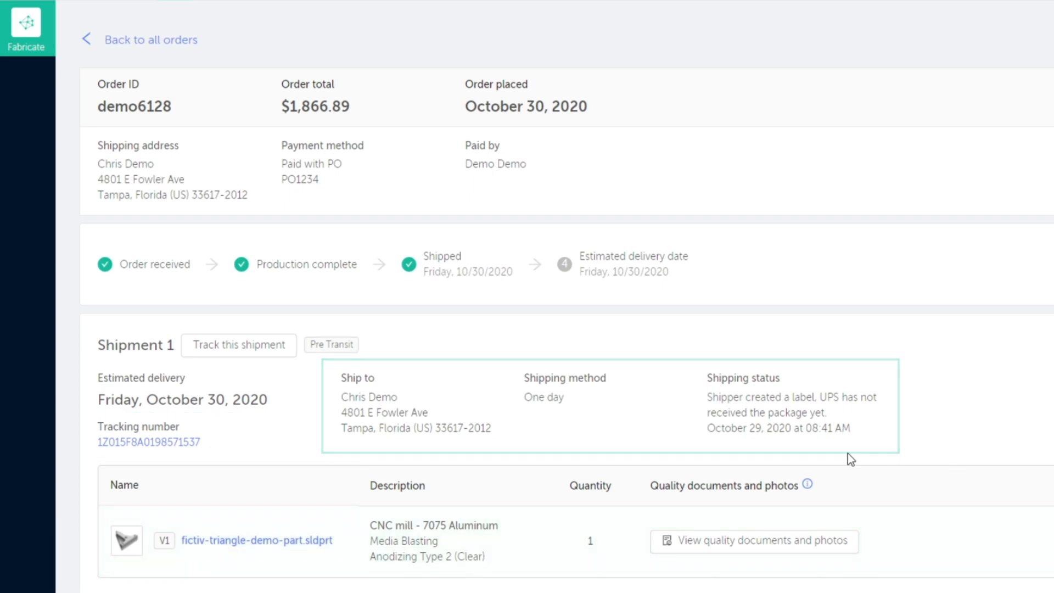
View the CNC-milled part in 3D with its manufacturability warning, then return to the order
click(257, 540)
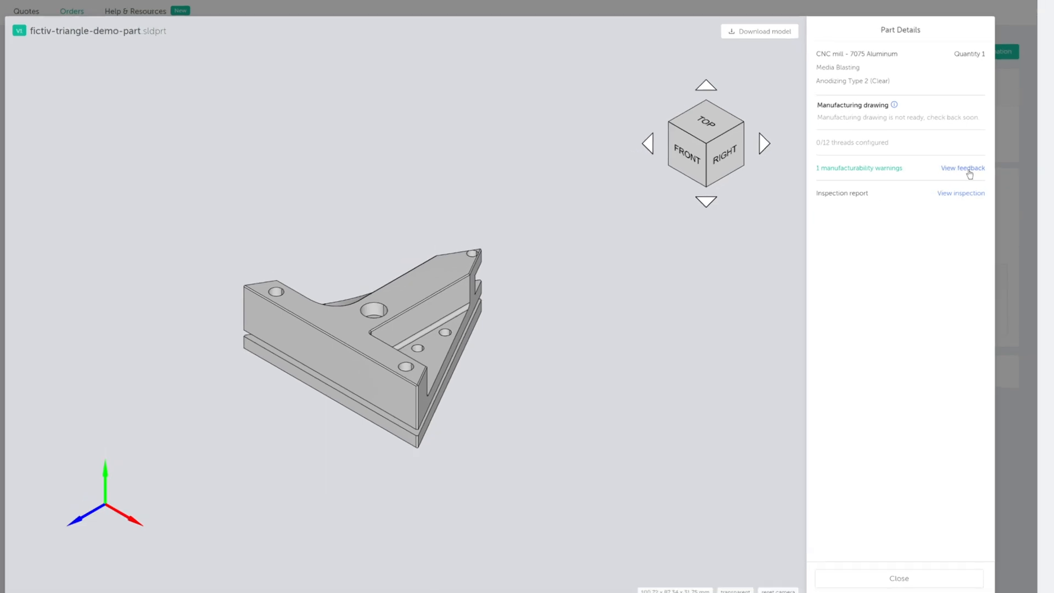
click(963, 167)
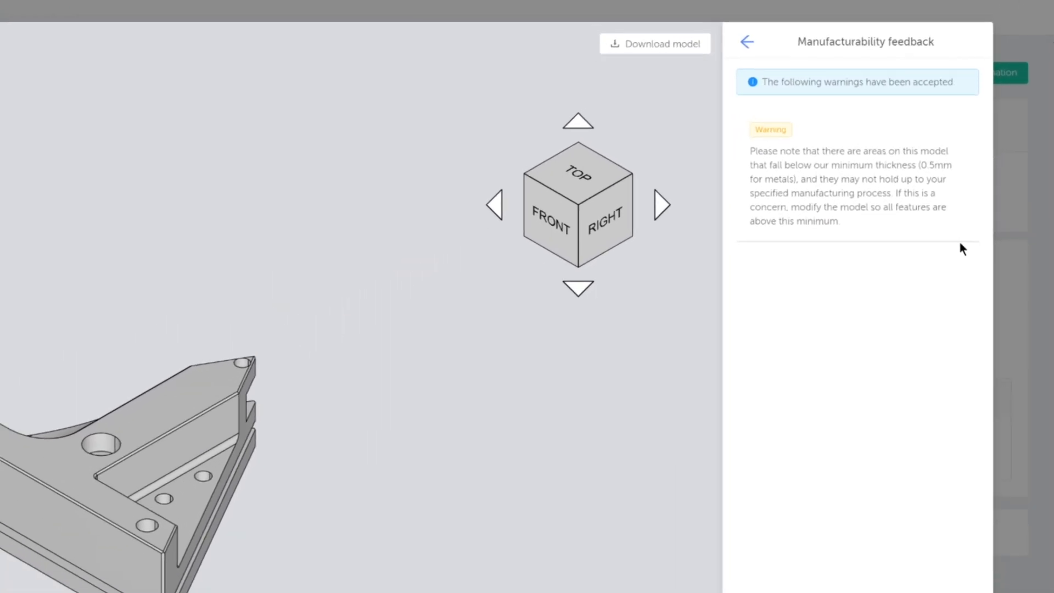
click(747, 42)
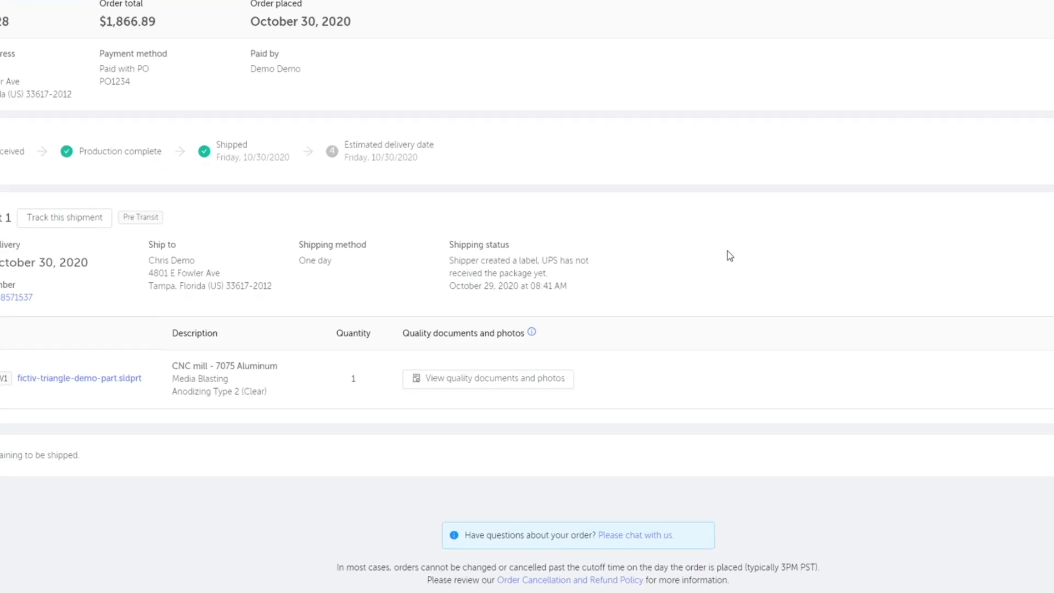
View the part's quality documents and inspection report photos
click(487, 377)
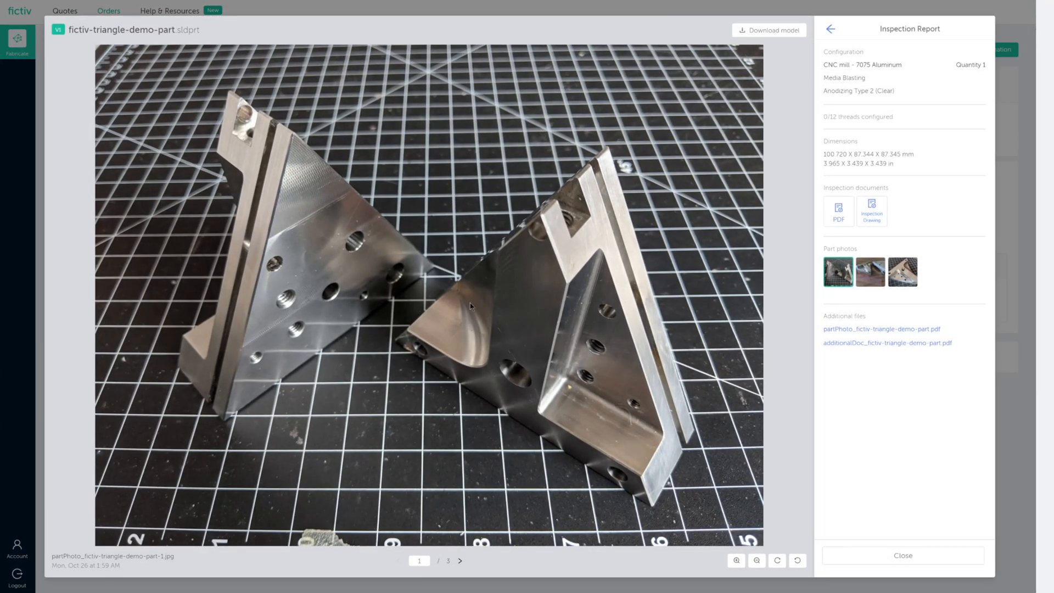
click(903, 273)
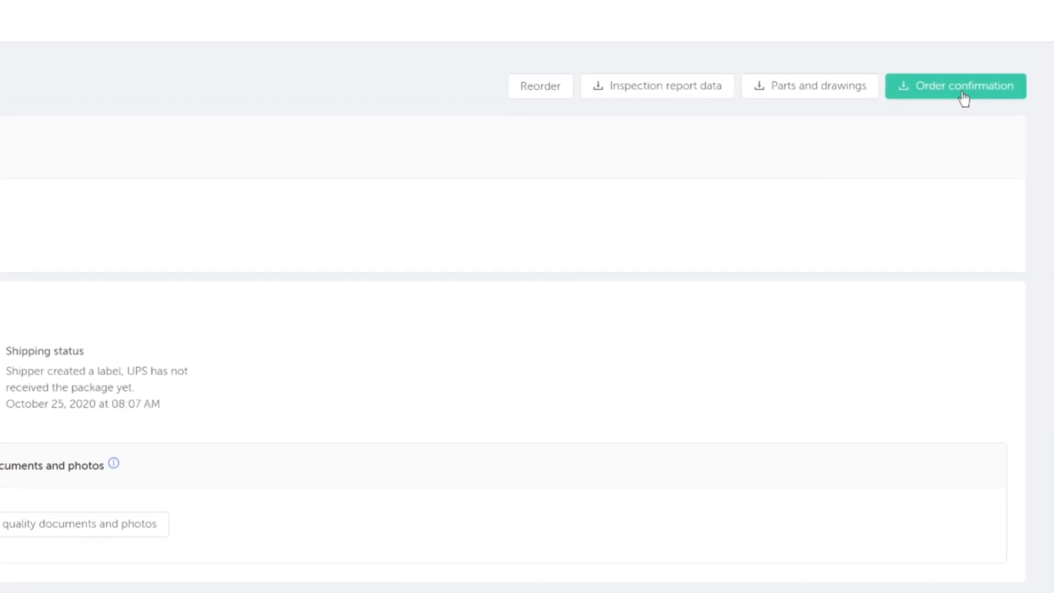
mouse_move(861, 97)
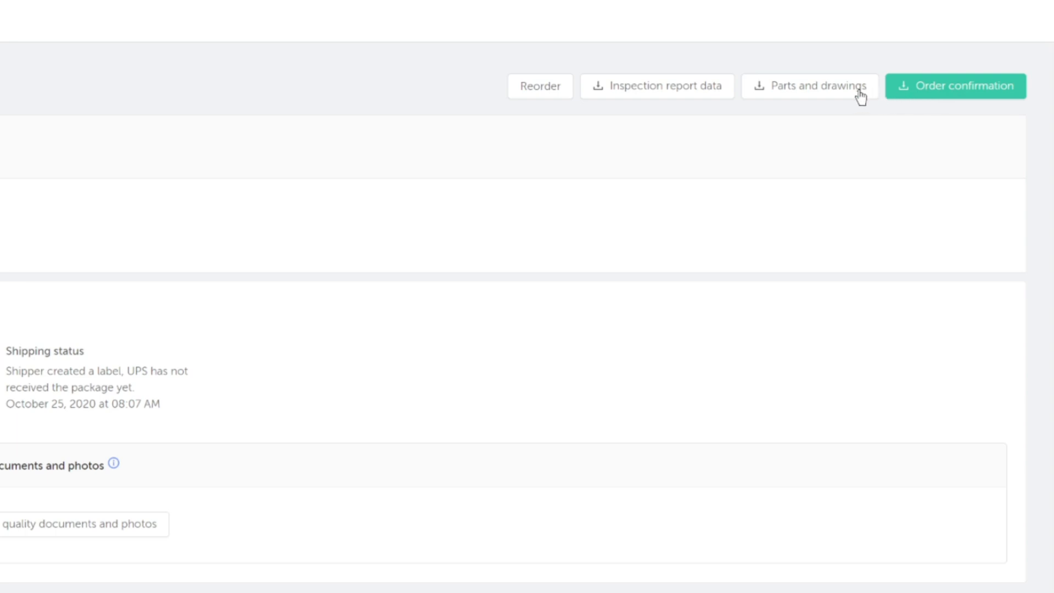
Download order demo6712's parts and drawings, then go back to all orders
click(810, 85)
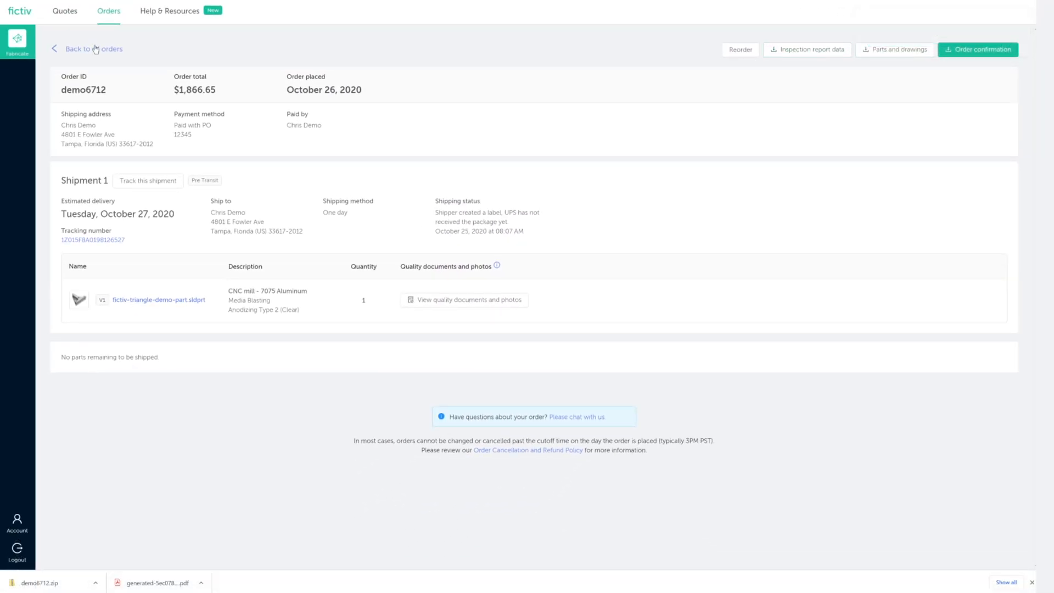
click(92, 49)
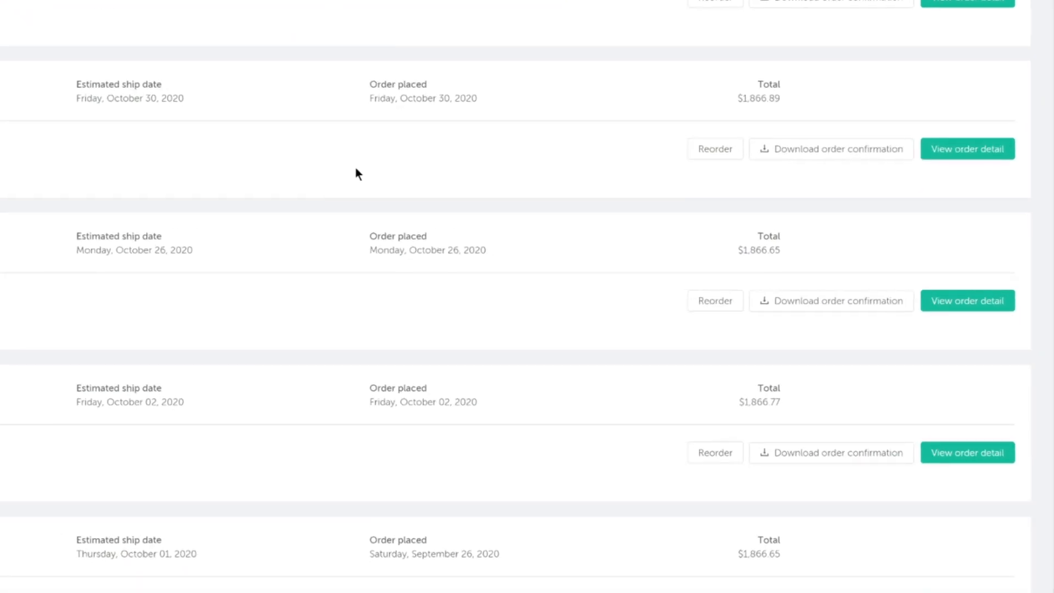